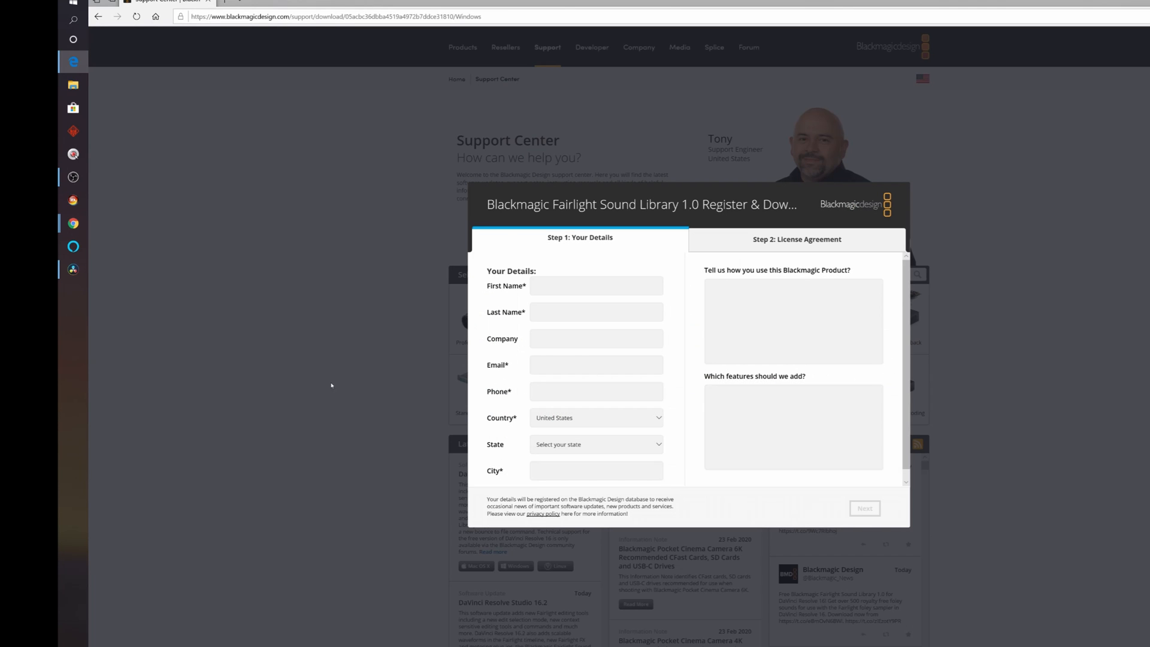
mouse_move(672, 448)
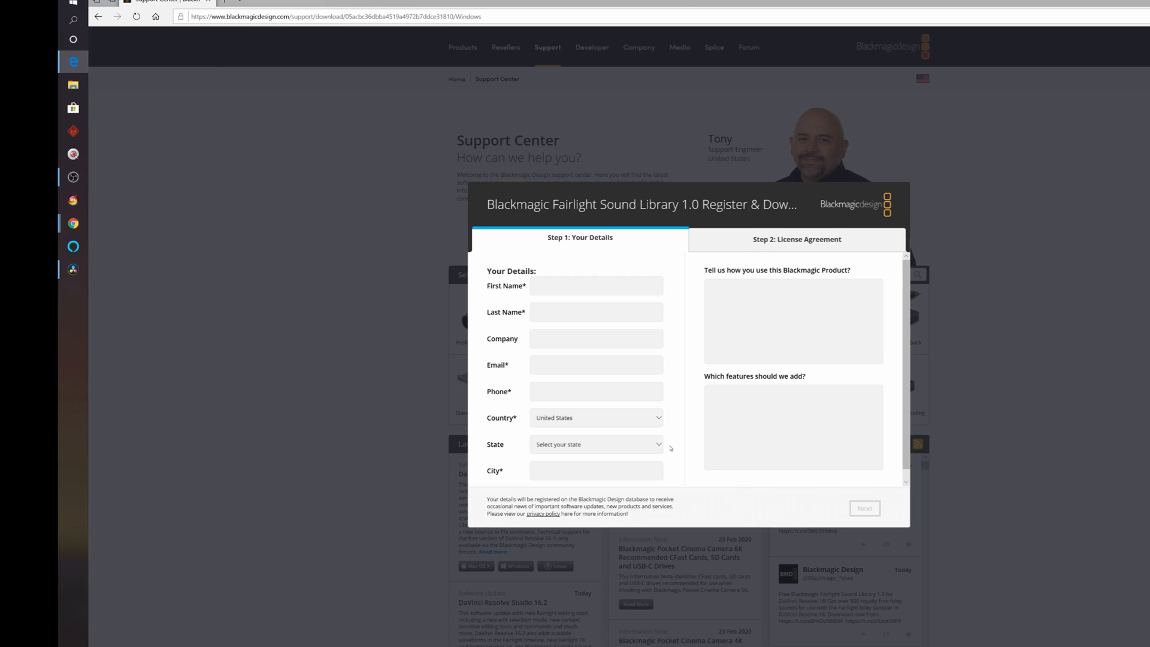
- Submit the Fairlight Sound Library registration details, agree to the license, and choose Register & Download
click(595, 286)
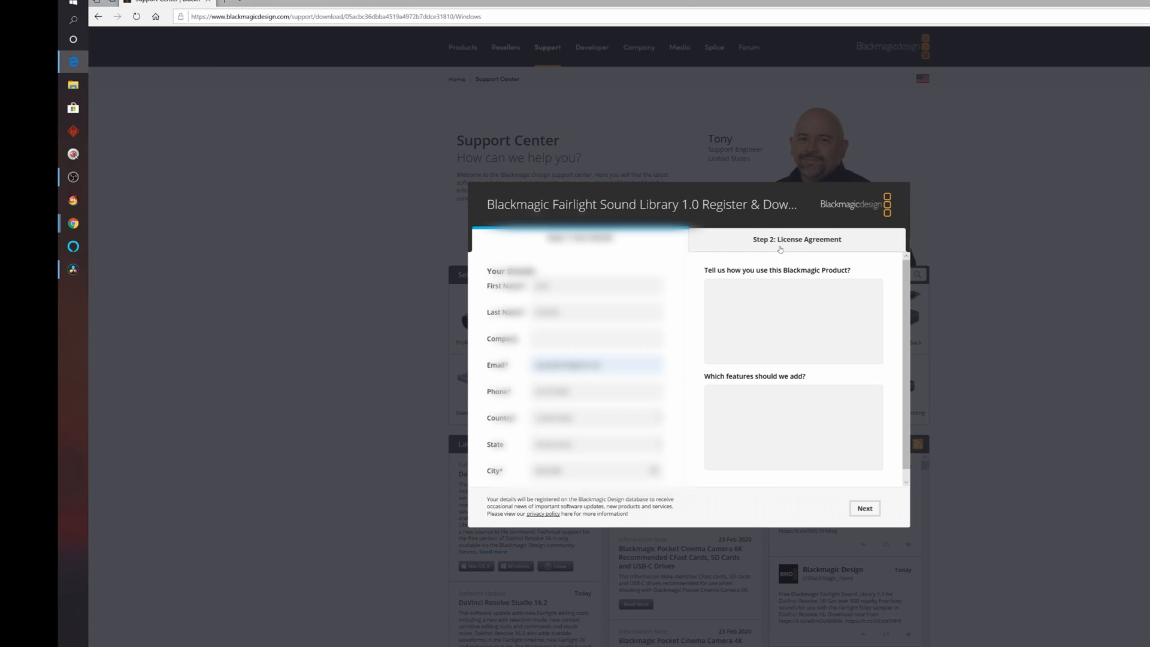
click(864, 508)
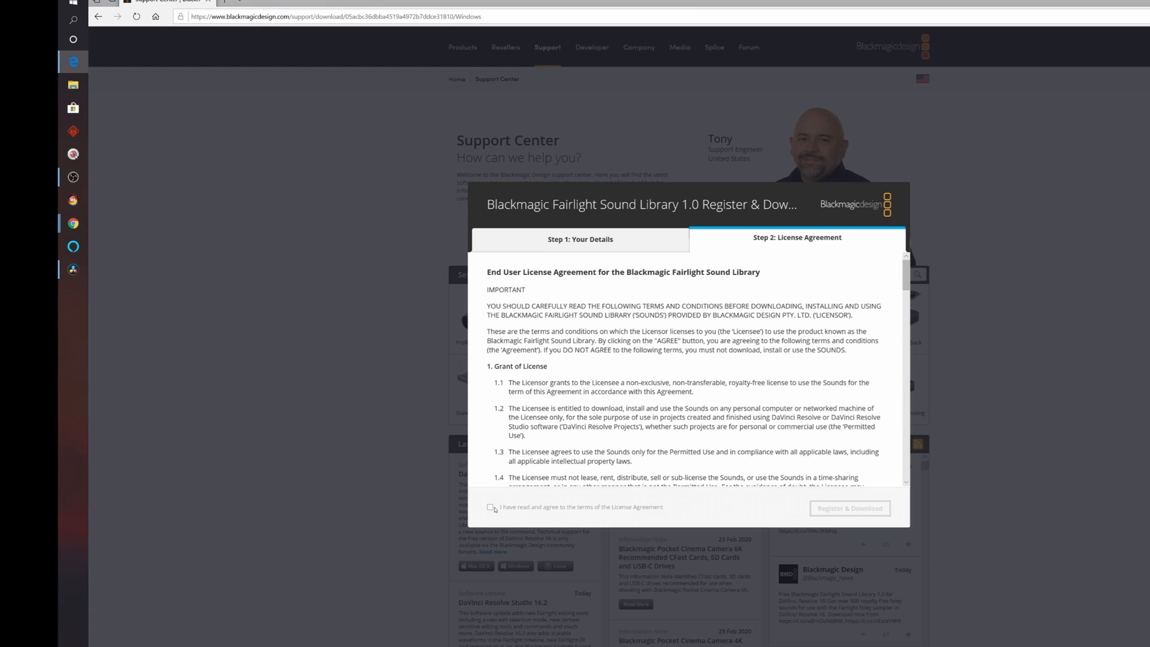
click(489, 506)
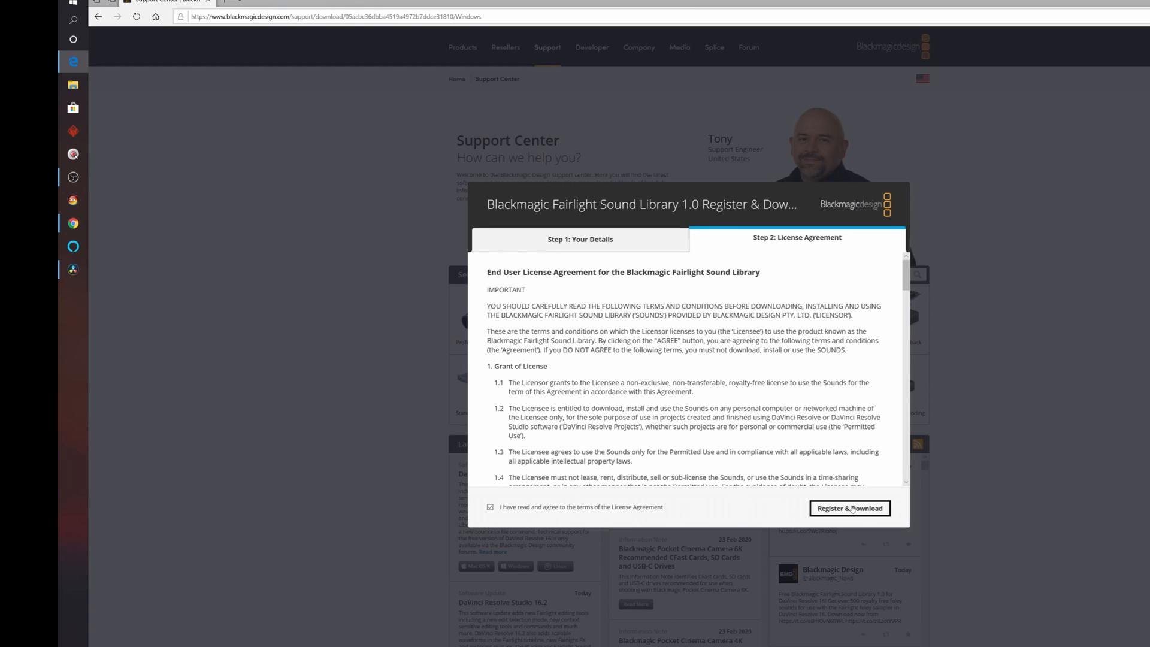
click(849, 508)
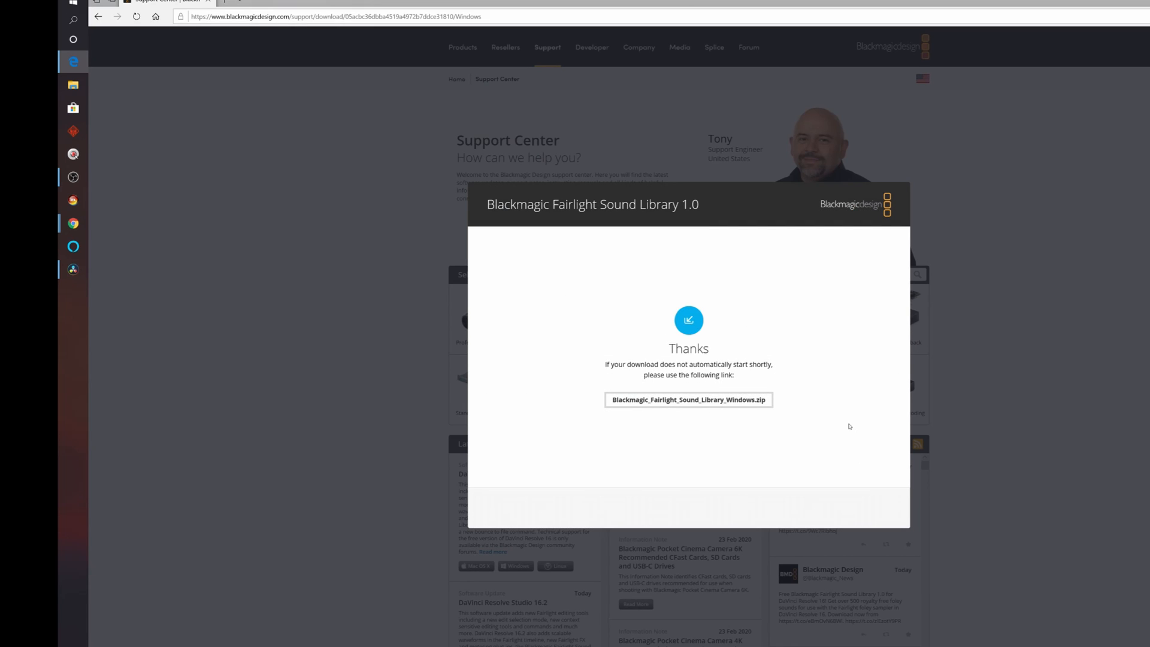
- Download Blackmagic_Fairlight_Sound_Library_Windows.zip from the thank-you page link
click(689, 400)
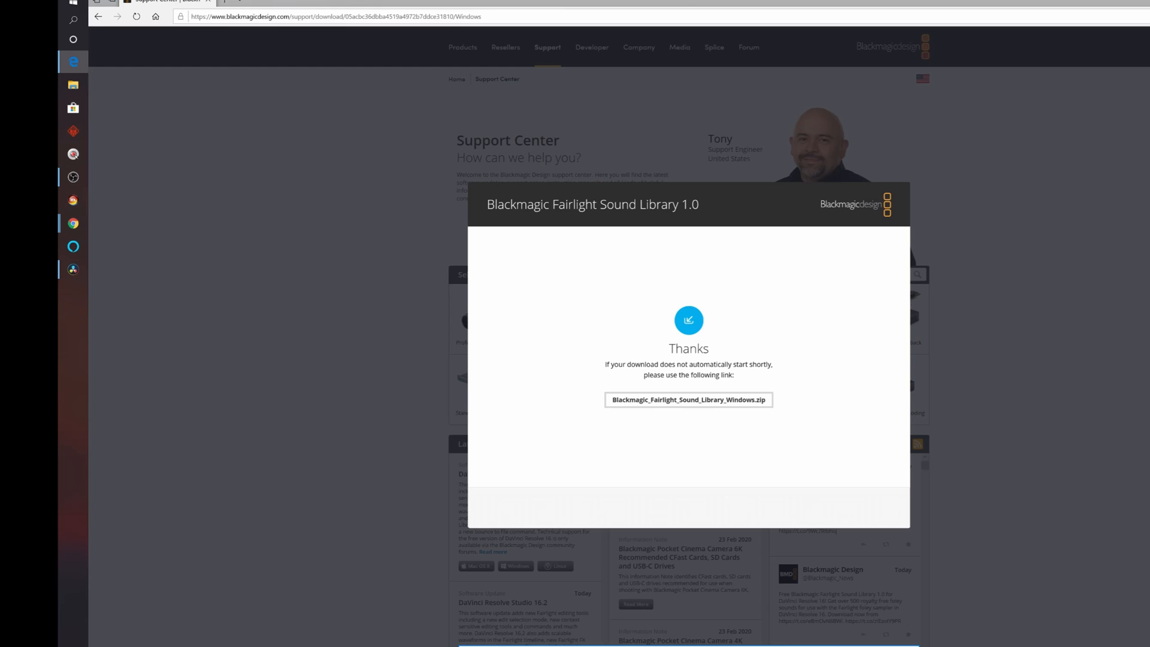
click(687, 399)
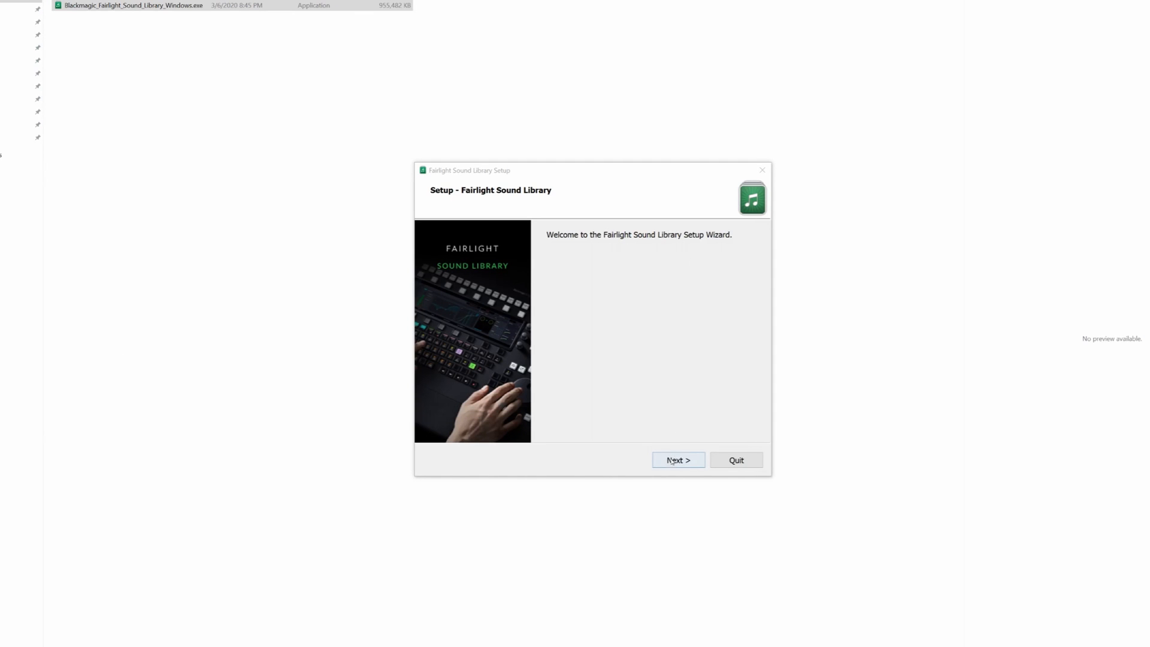
- Install the Sound Library into the default Movies folder, accepting the license agreement
click(678, 460)
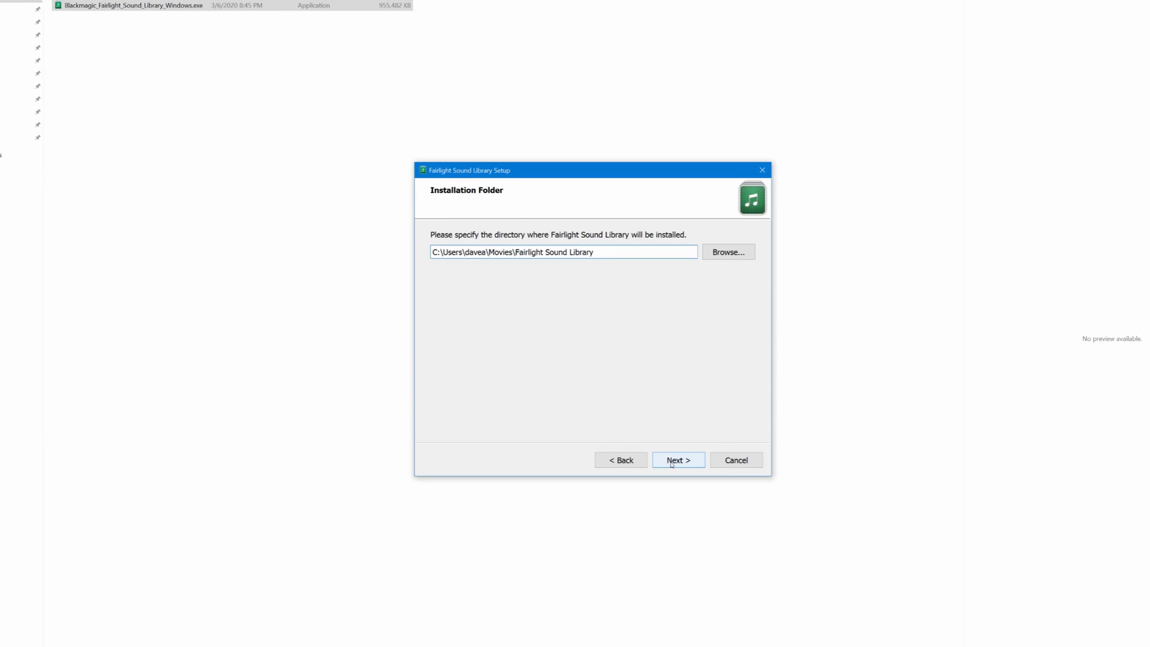
click(677, 460)
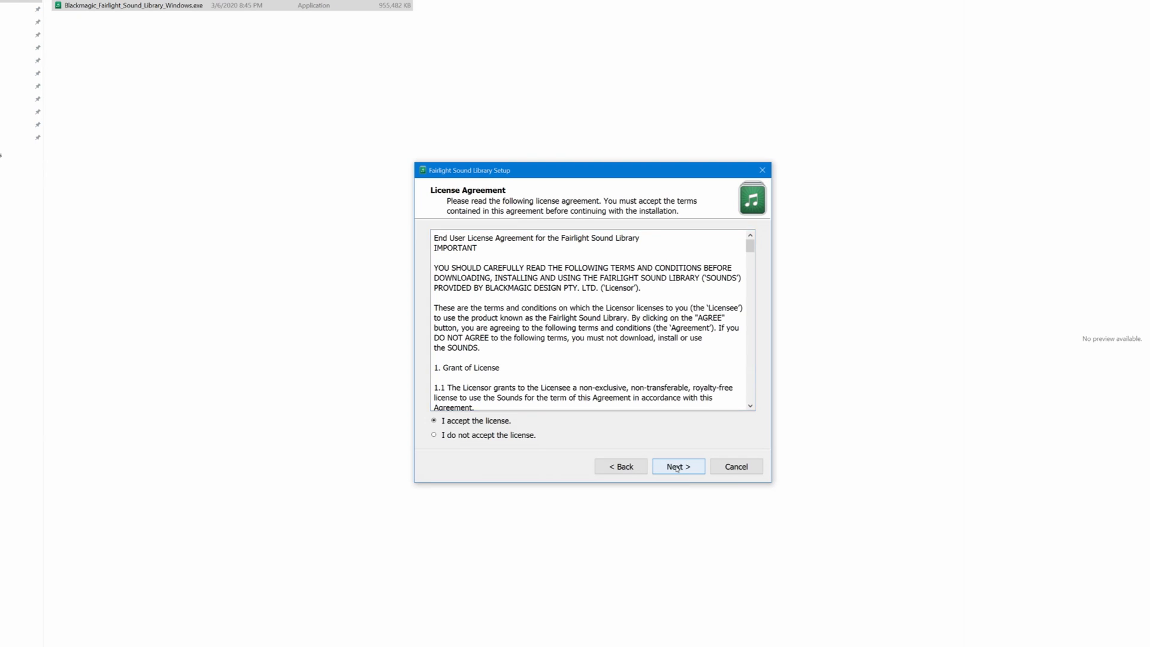
click(678, 466)
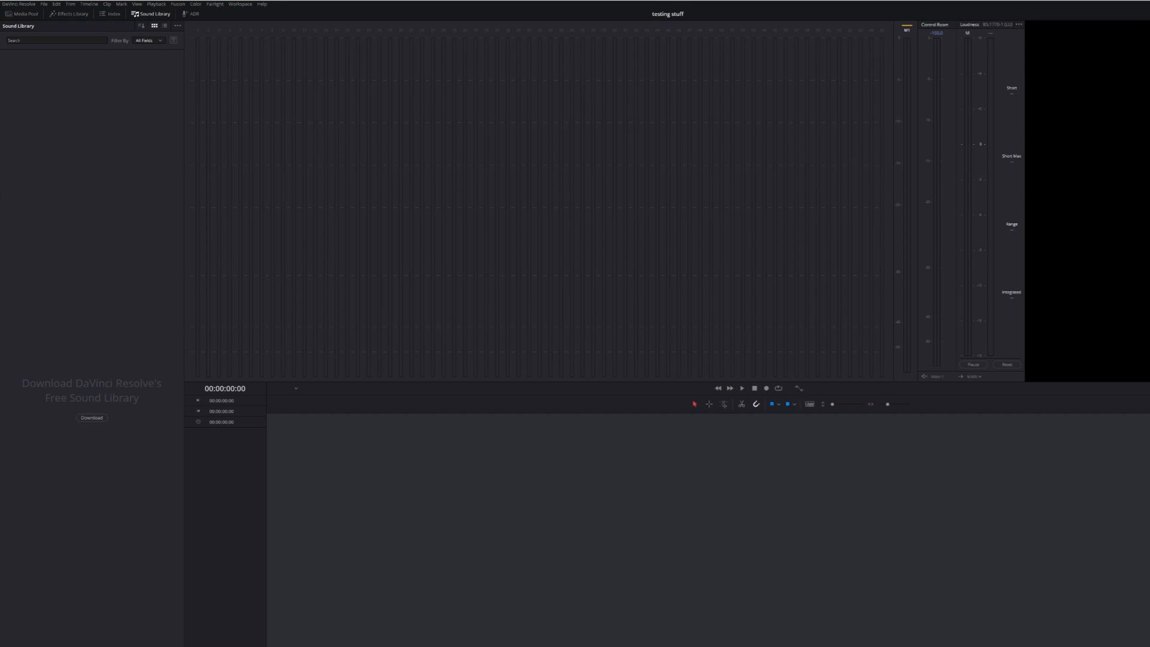
mouse_move(109, 382)
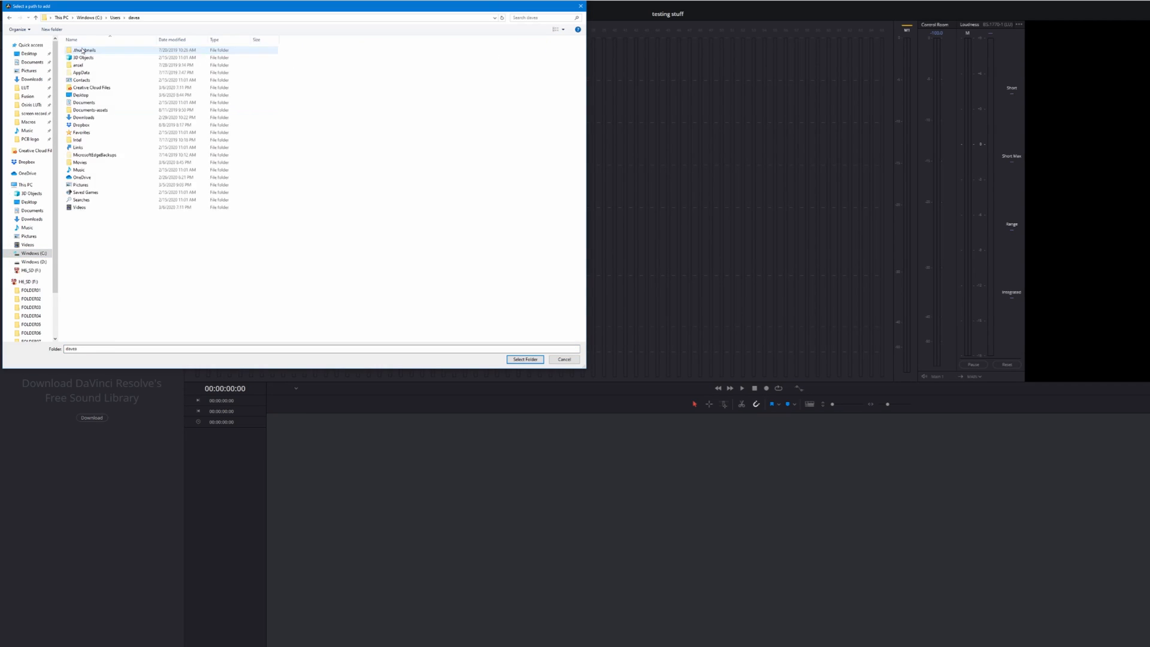
- Add Movies > Fairlight Sound Library as the Sound Library path
double_click(79, 162)
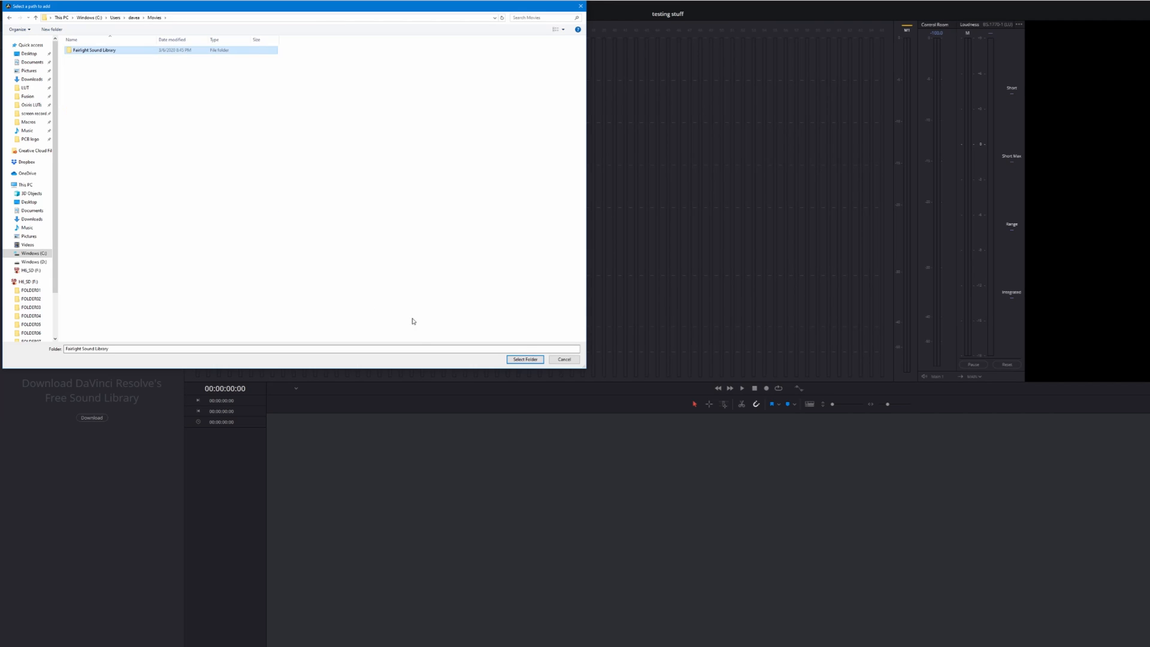
click(524, 359)
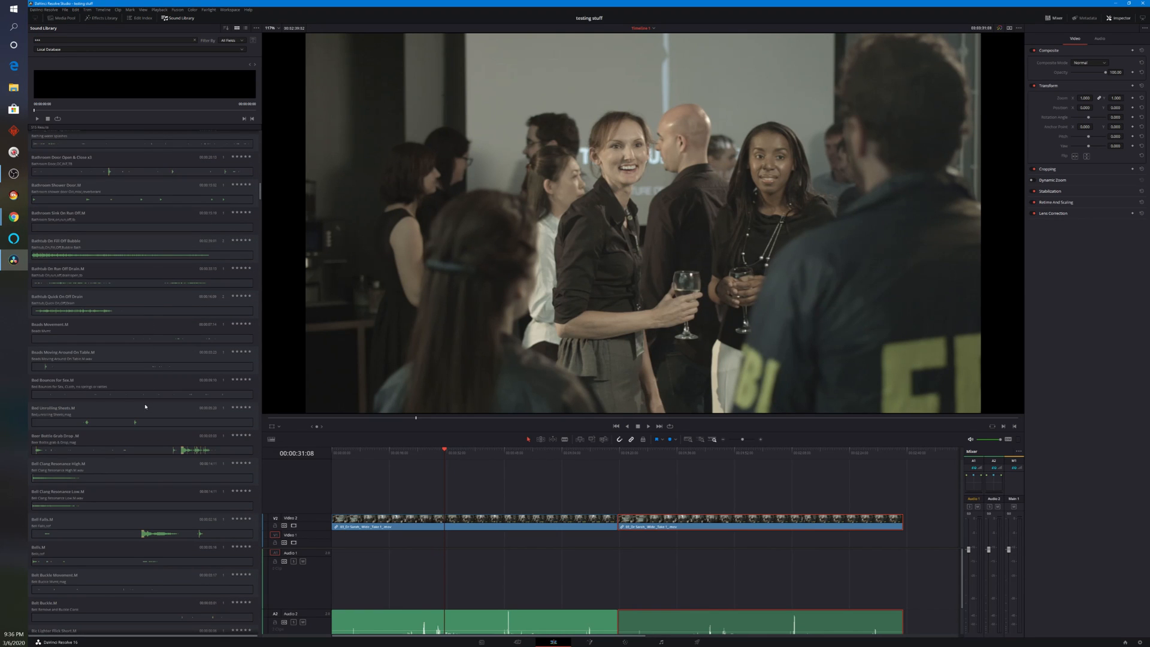
- Preview Bucket Grab and Slam Impact, place it on Audio 1, and play it back
scroll(down, 3)
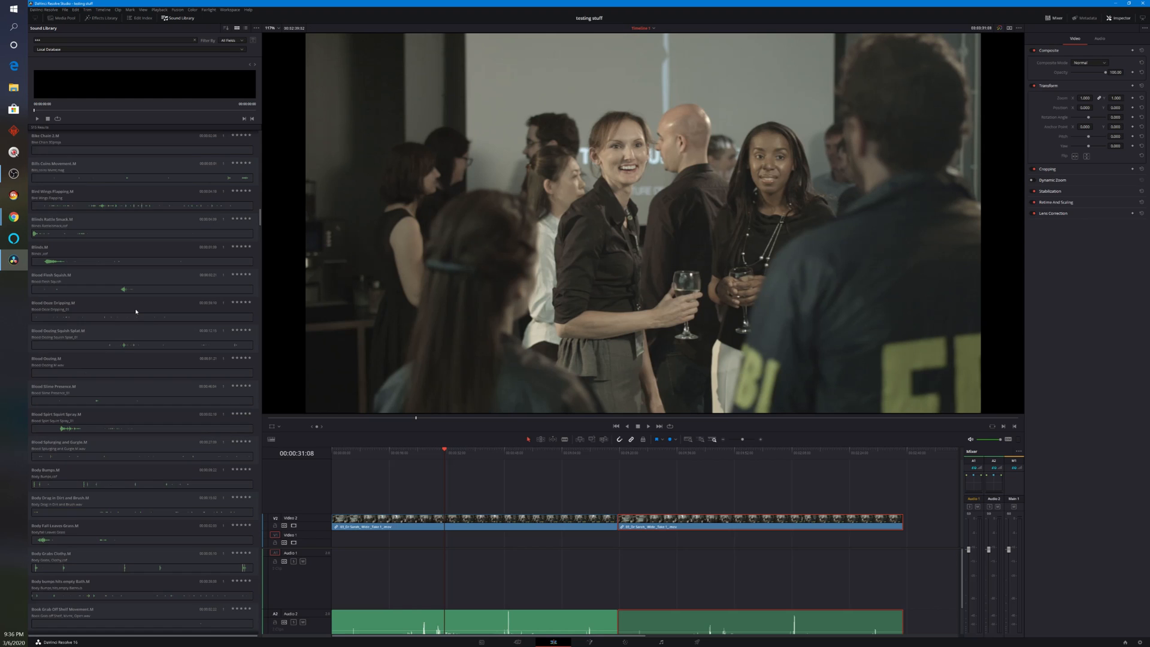
scroll(down, 3)
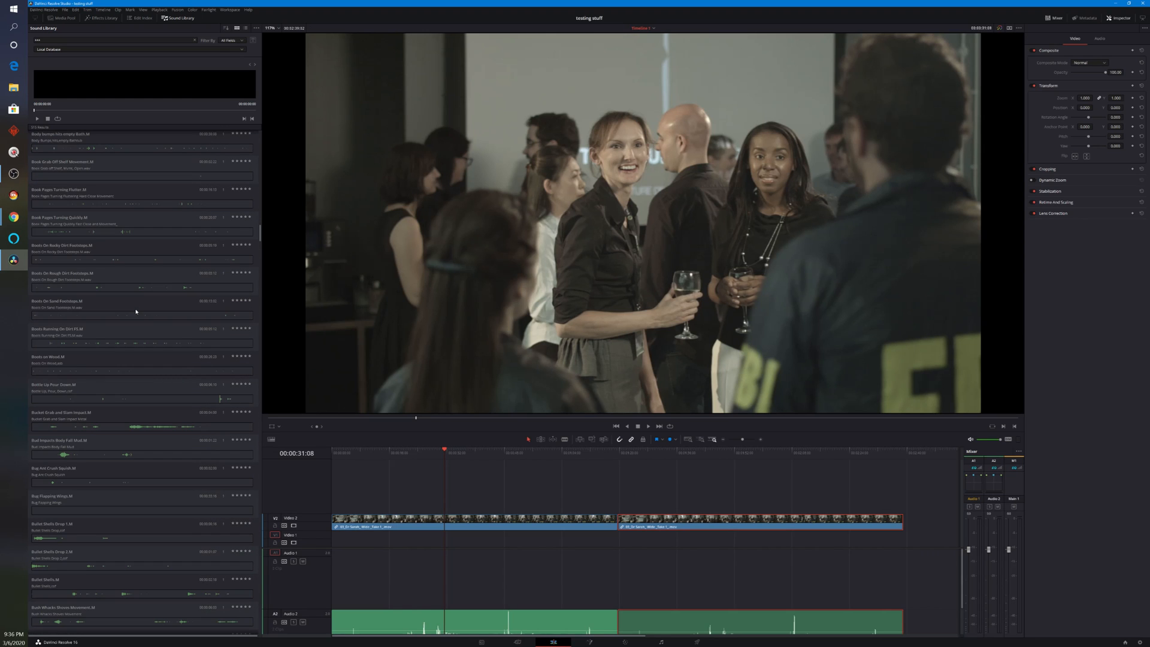
mouse_move(93, 457)
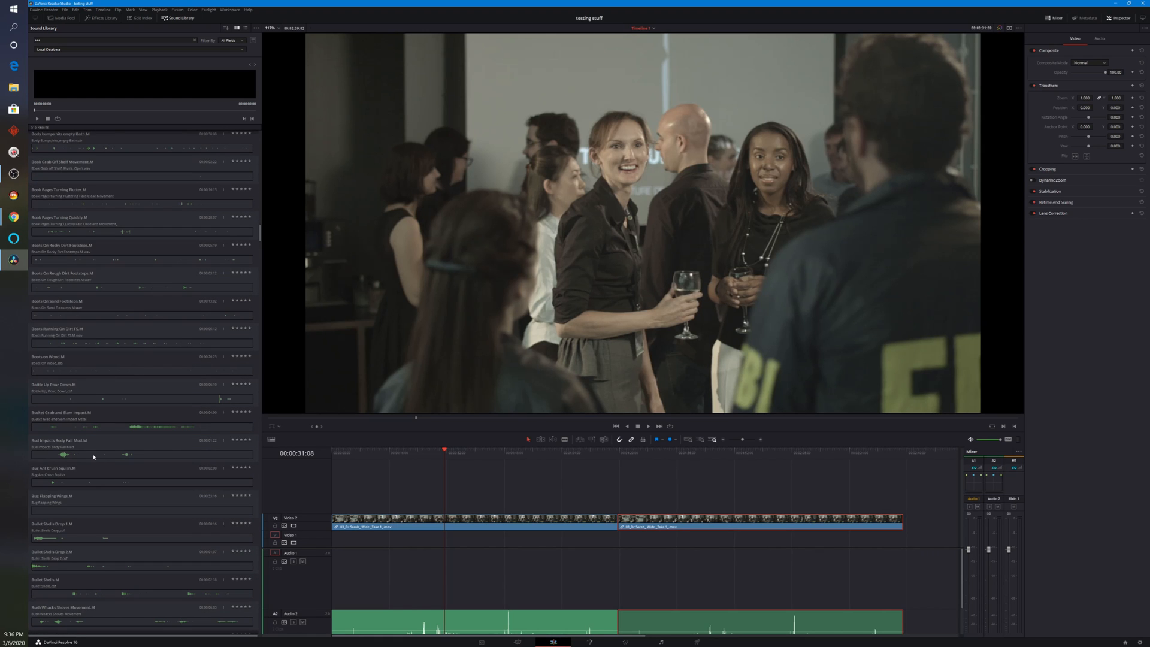
click(50, 412)
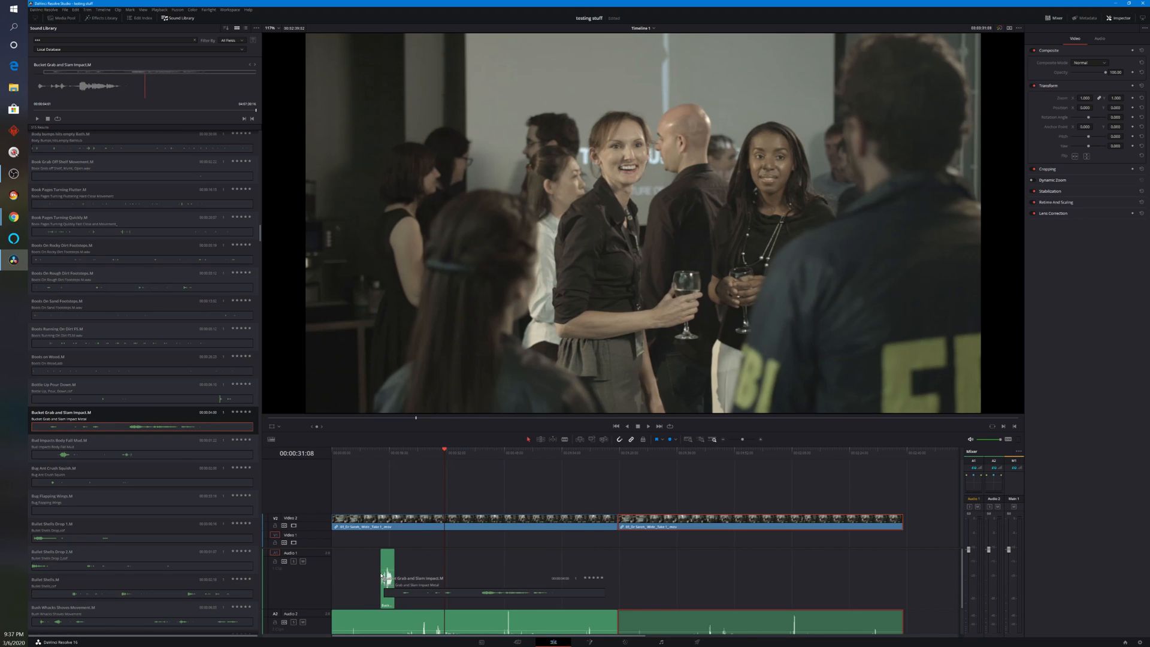
drag(386, 577, 491, 577)
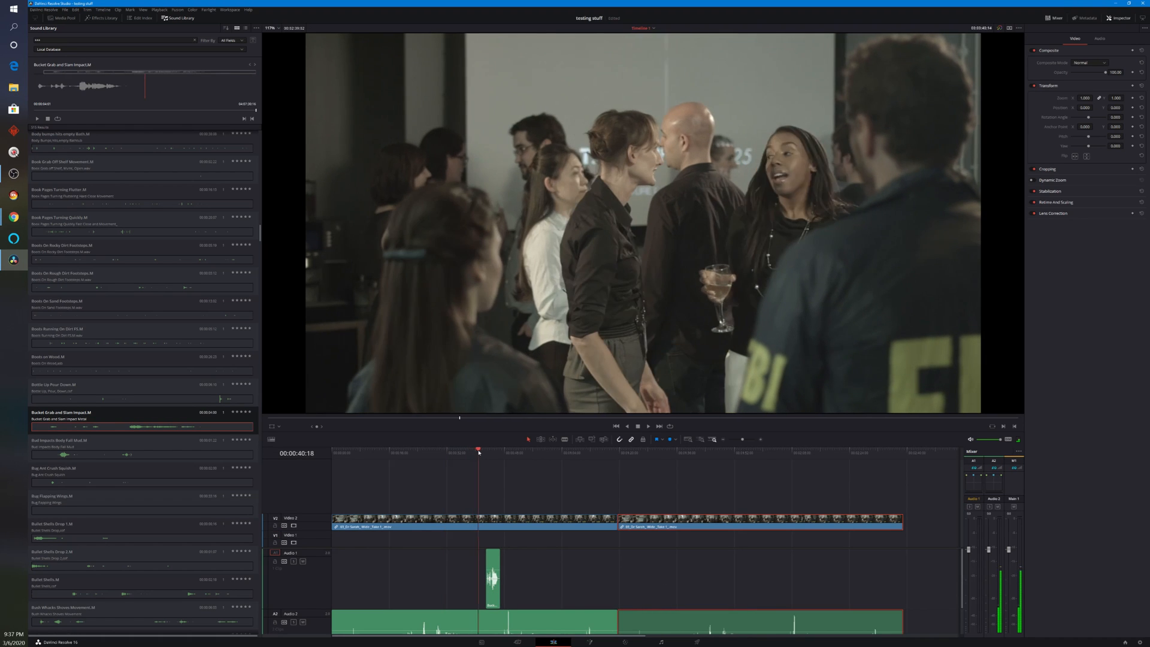
click(648, 426)
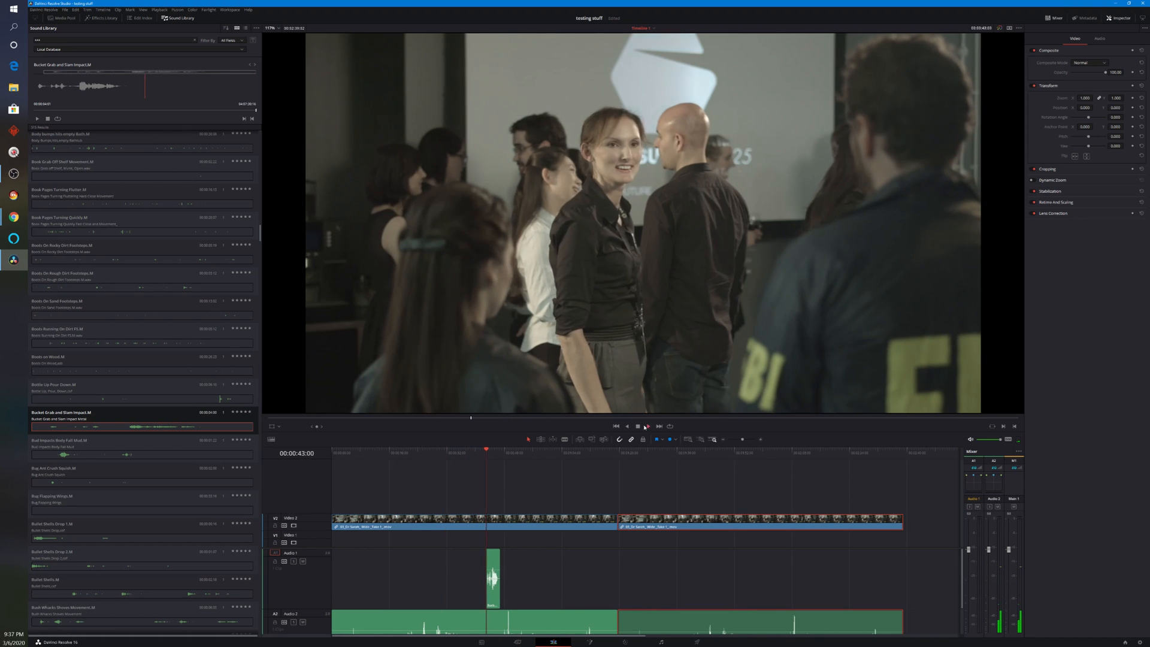
click(649, 440)
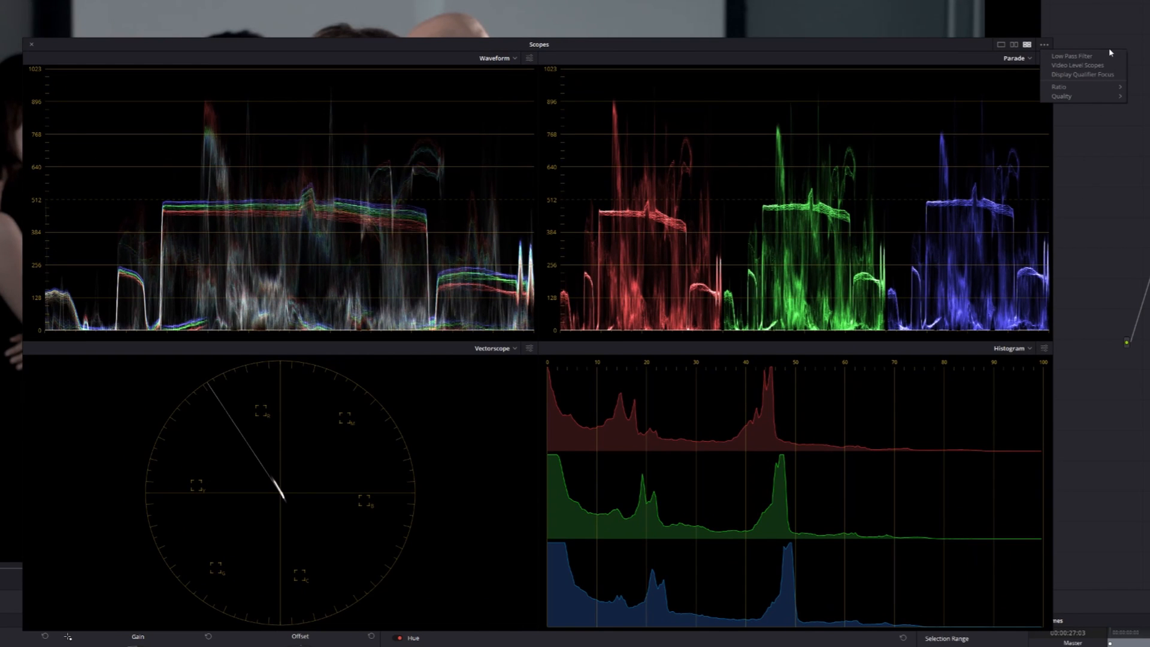
mouse_move(1082, 74)
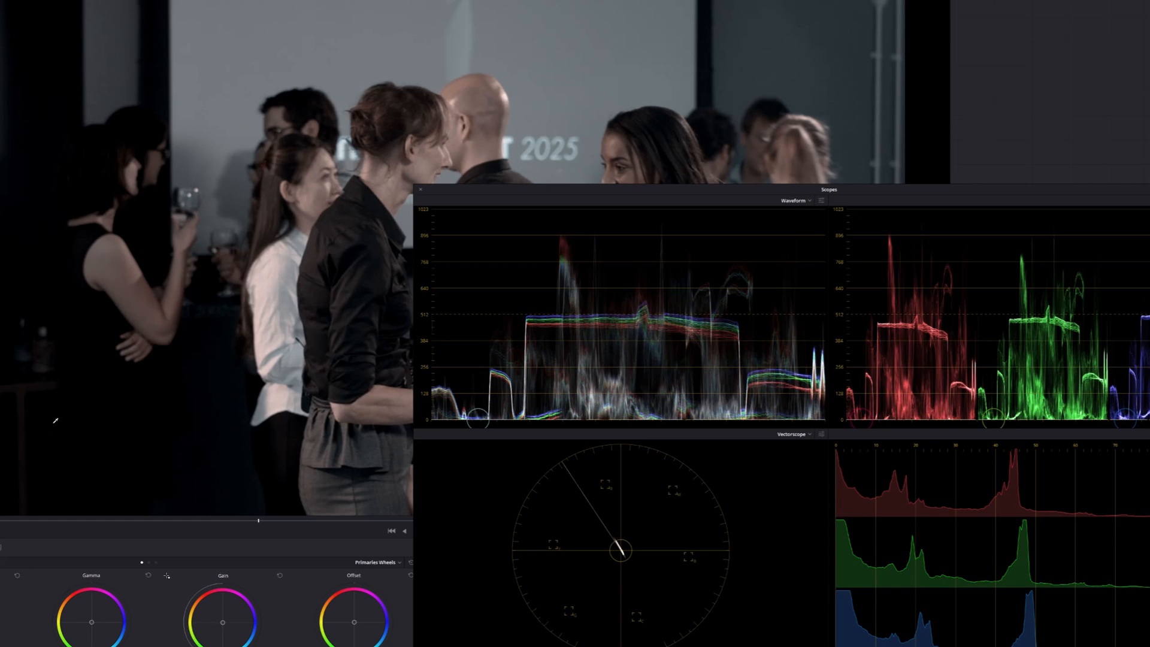
mouse_move(82, 403)
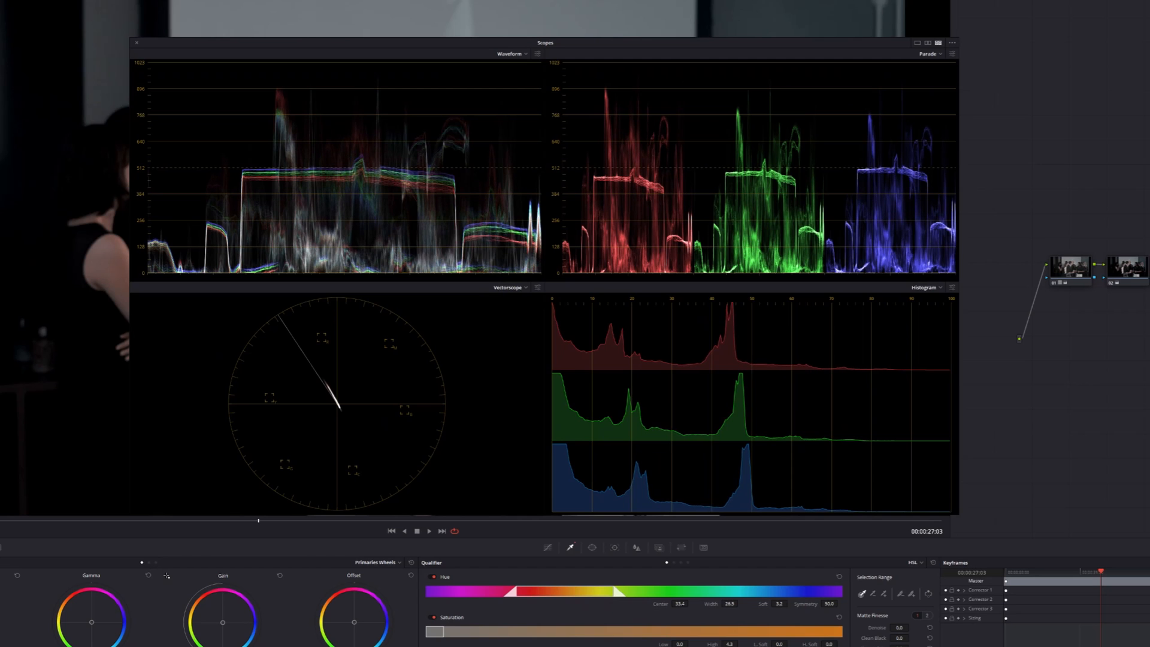
- Widen the Hue qualifier range so the scopes show only the isolated area
drag(542, 43, 868, 76)
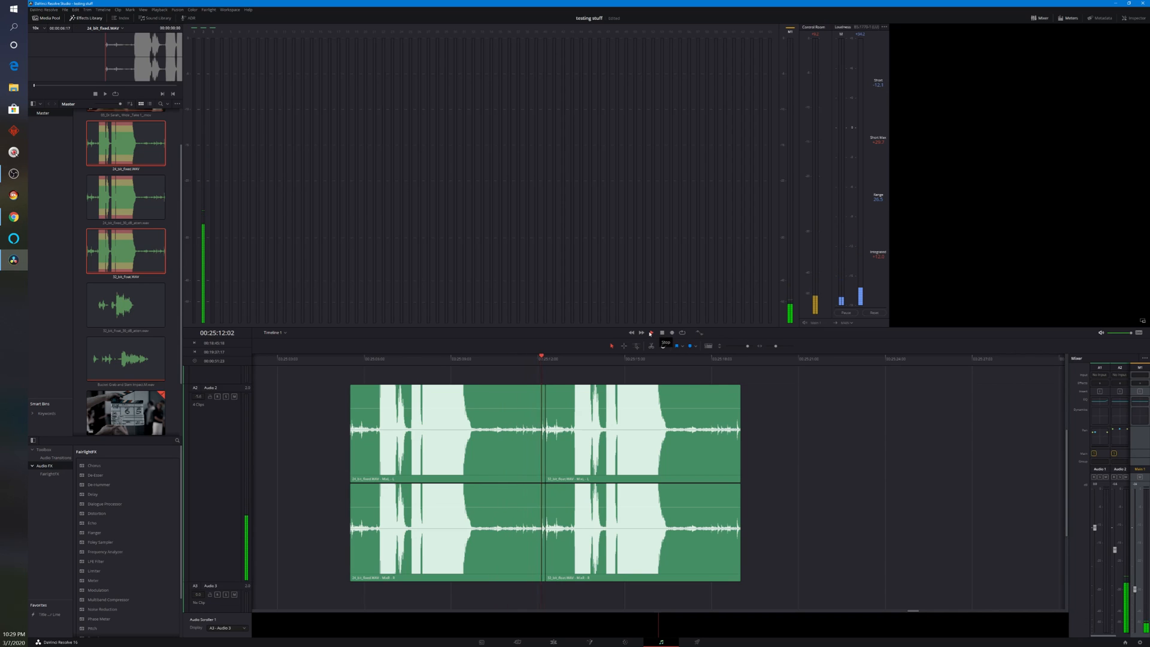
- Stop playback, return the playhead to the first clip, and replay both dialogue clips
click(651, 332)
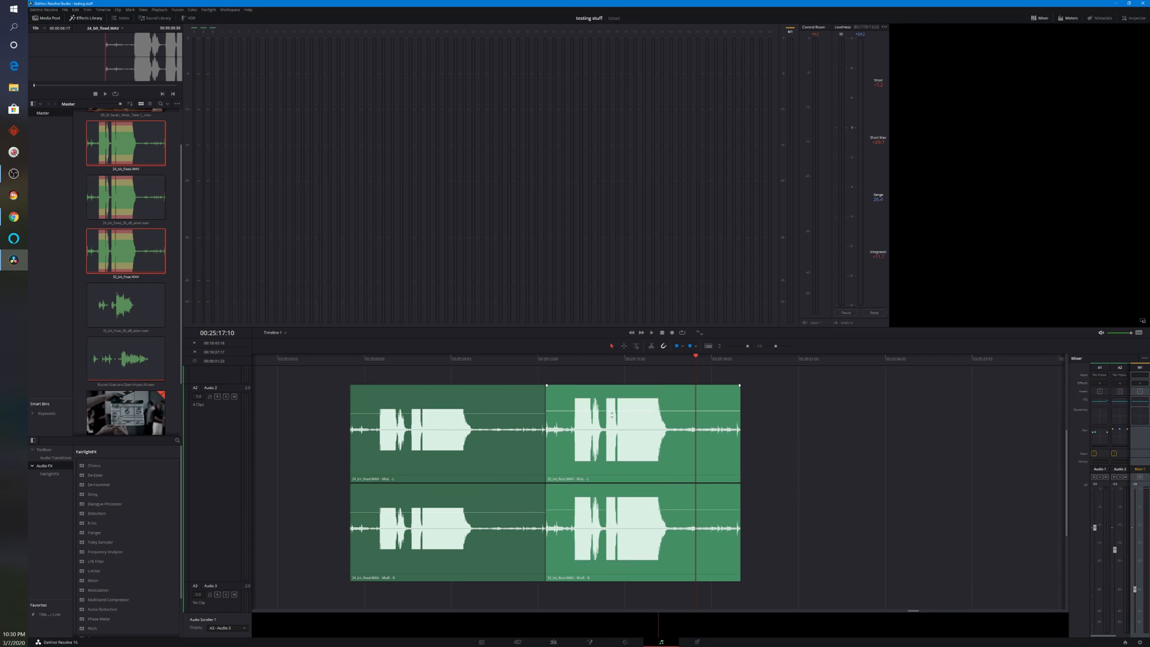
click(651, 333)
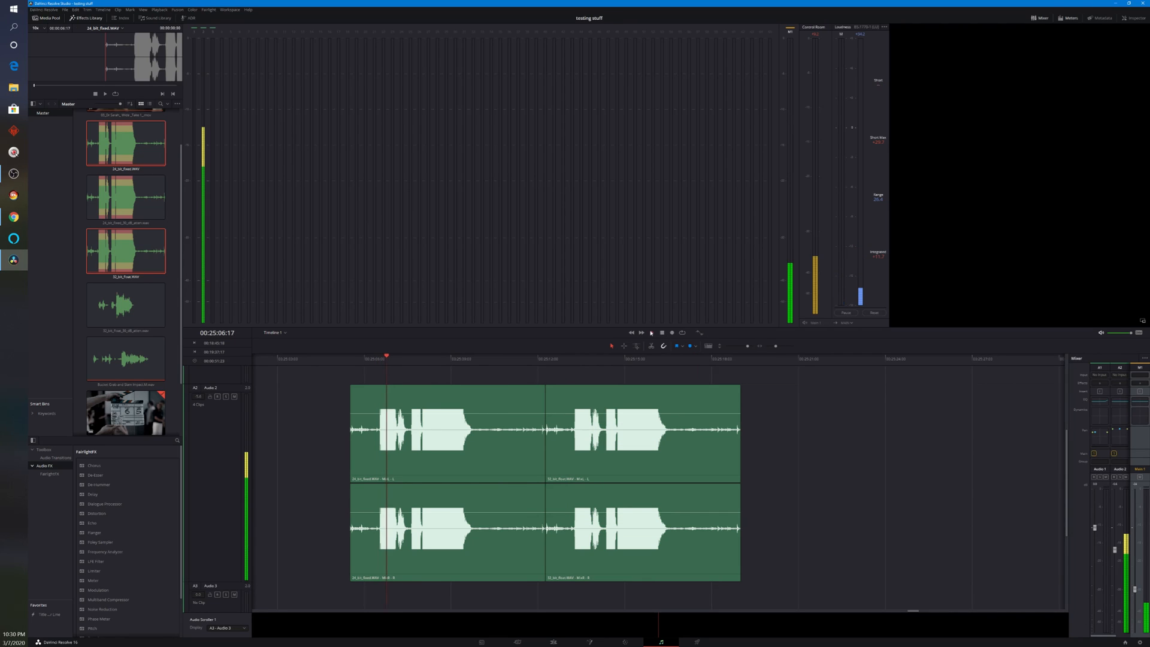
click(651, 332)
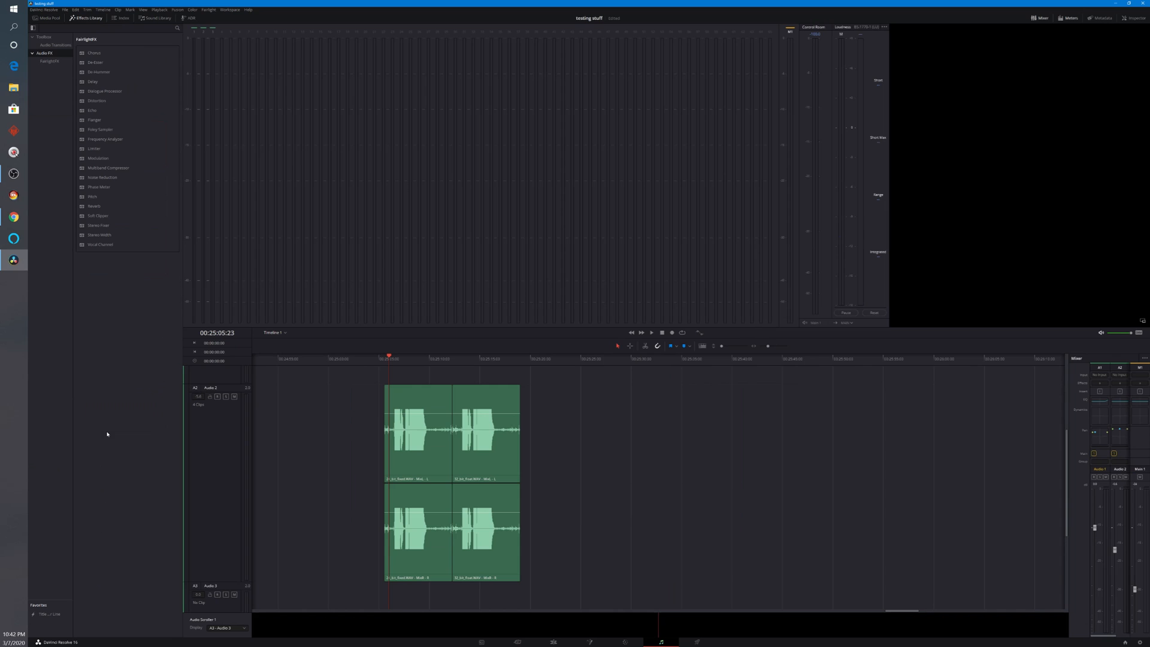
- Lower the second dialogue clip's gain, then play and stop the pair
click(39, 10)
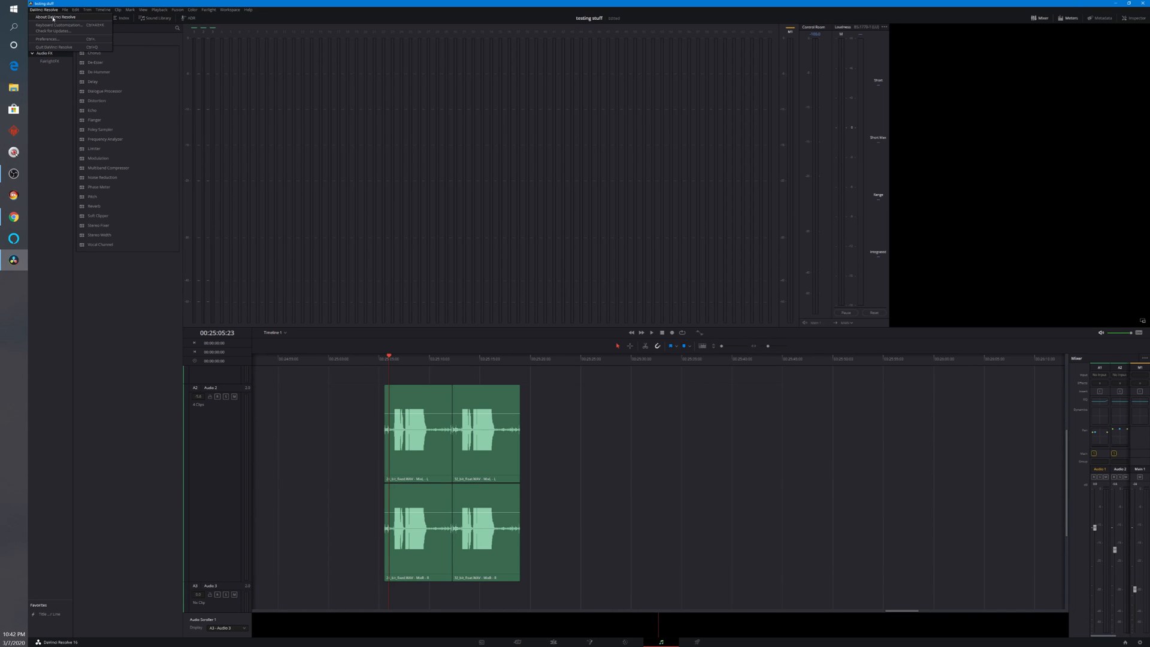
click(46, 21)
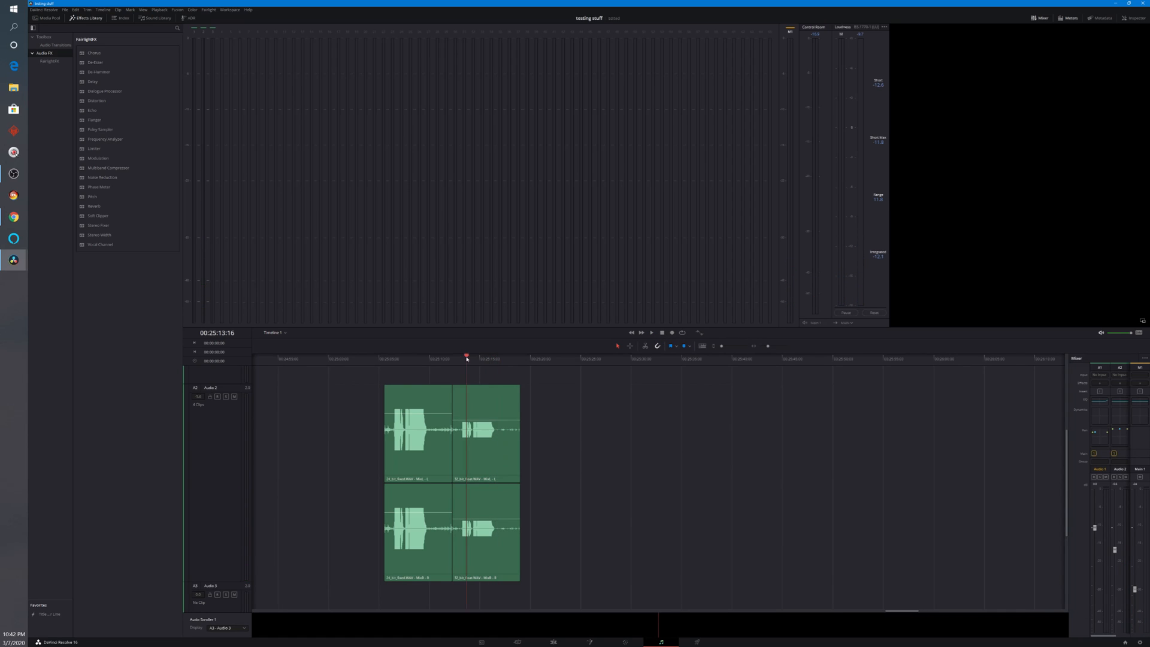
click(651, 332)
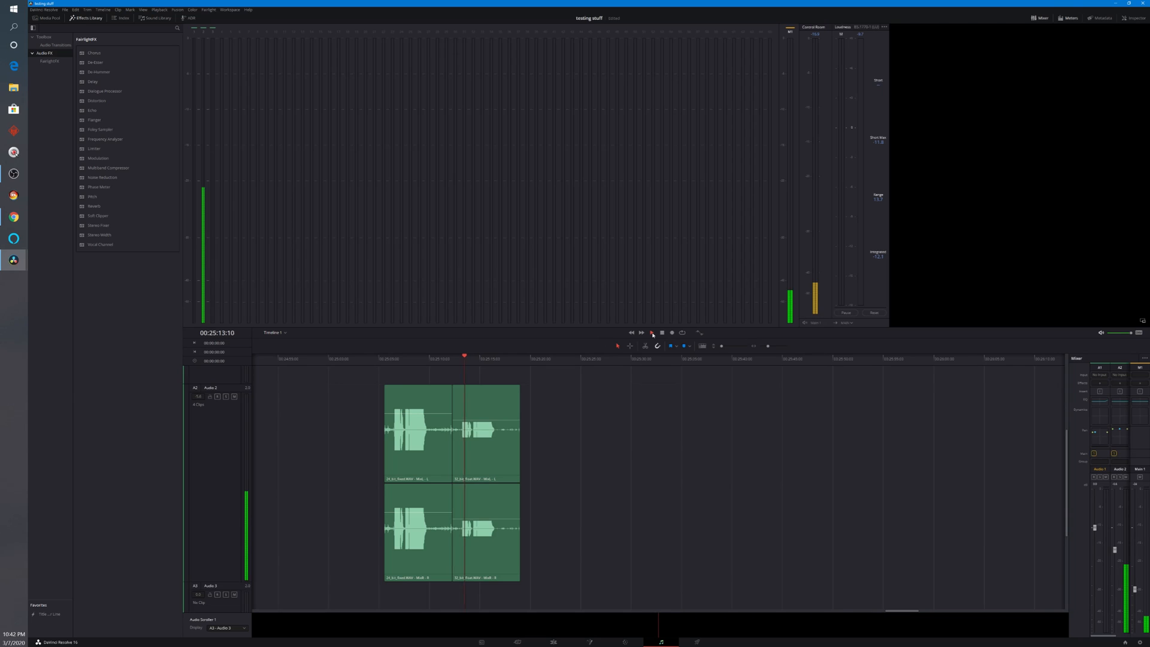
click(651, 332)
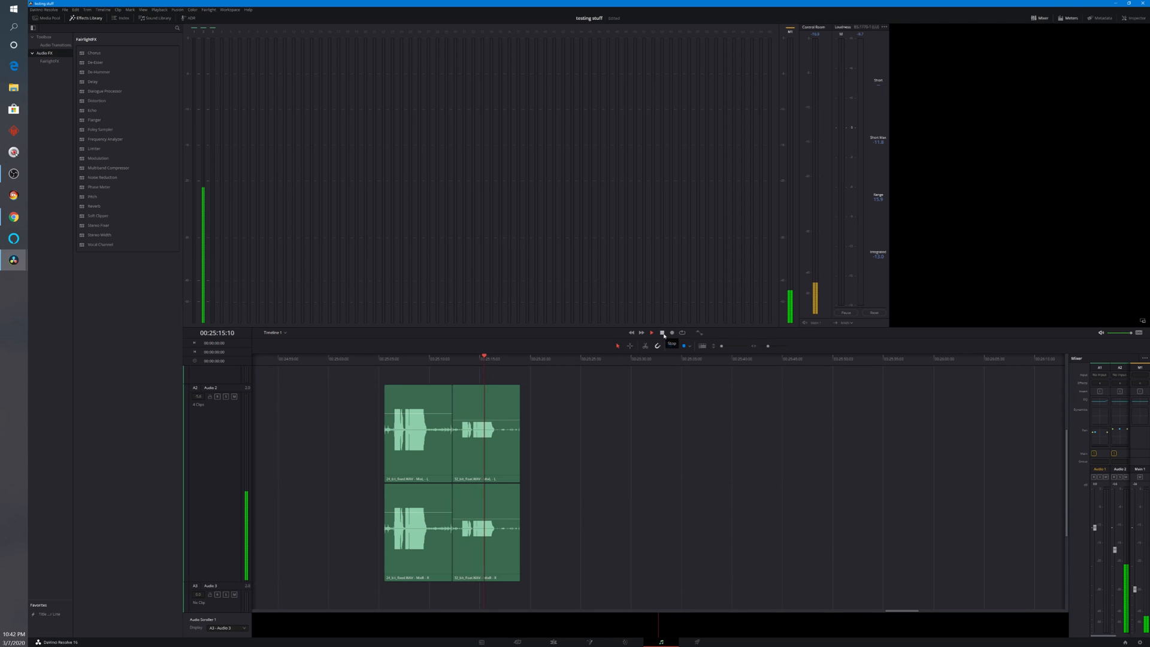